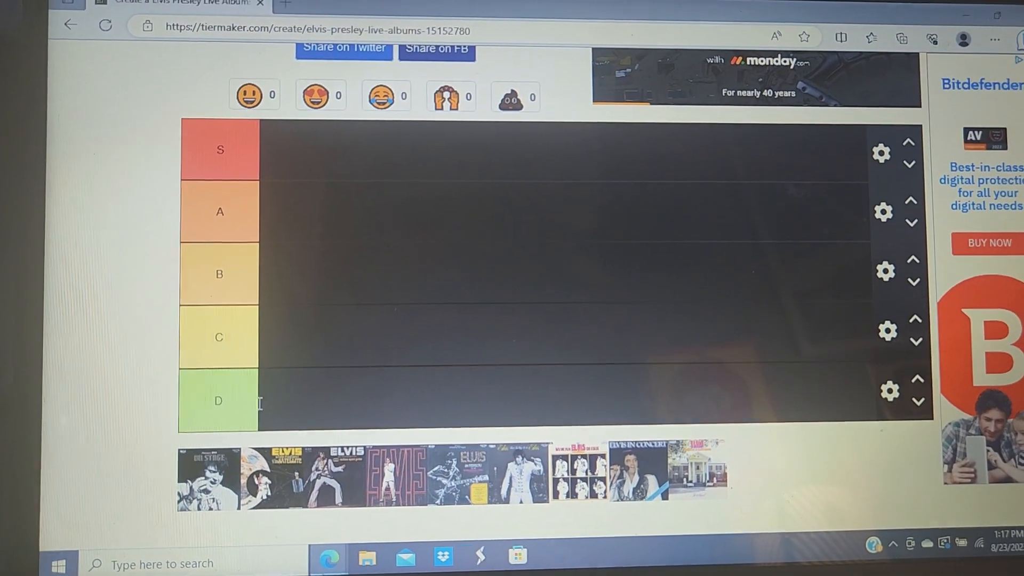
Scroll down the TierMaker page to view the tier rows and album pool
{"action": "scroll", "scroll_direction": "down", "scroll_amount": 3}
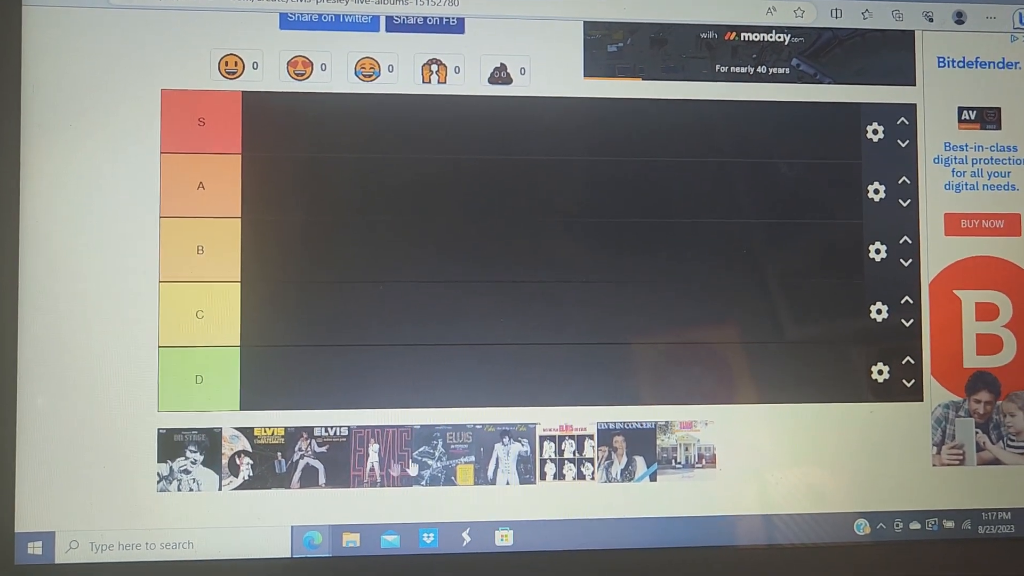
{"action": "scroll", "scroll_direction": "down", "scroll_amount": 3}
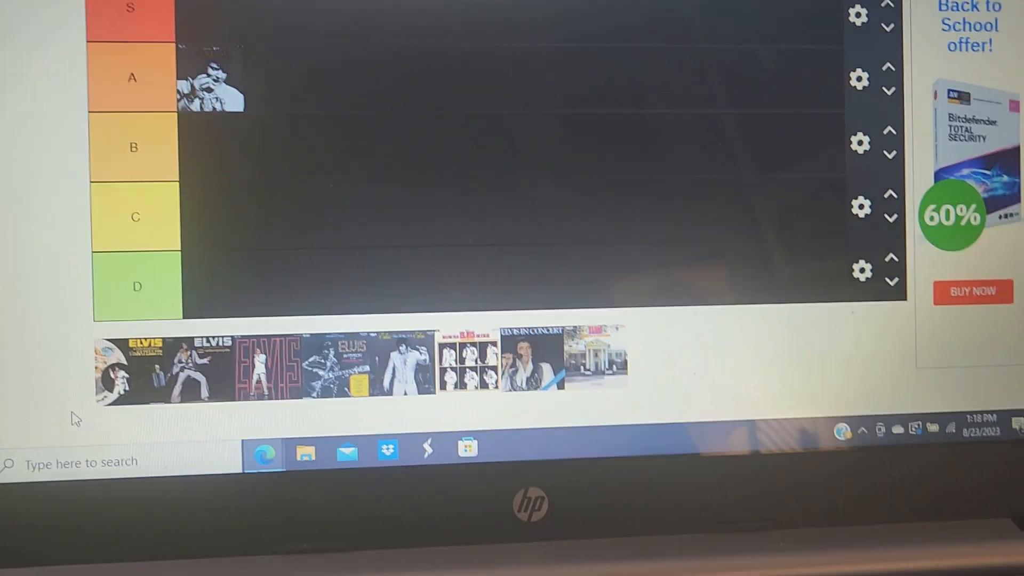
{"action": "scroll", "scroll_direction": "down", "scroll_amount": 3}
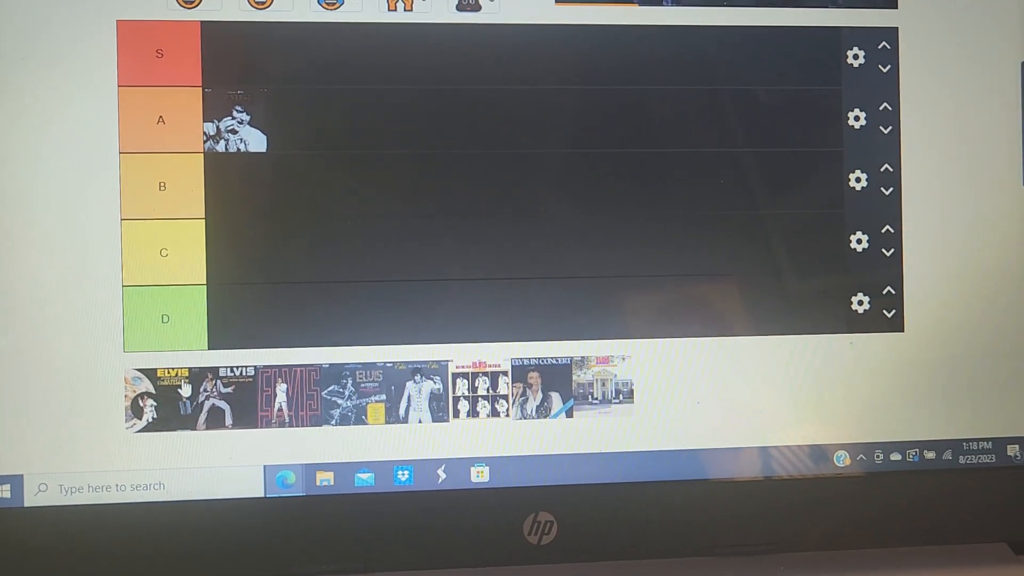
{"action": "scroll", "scroll_direction": "down", "scroll_amount": 3}
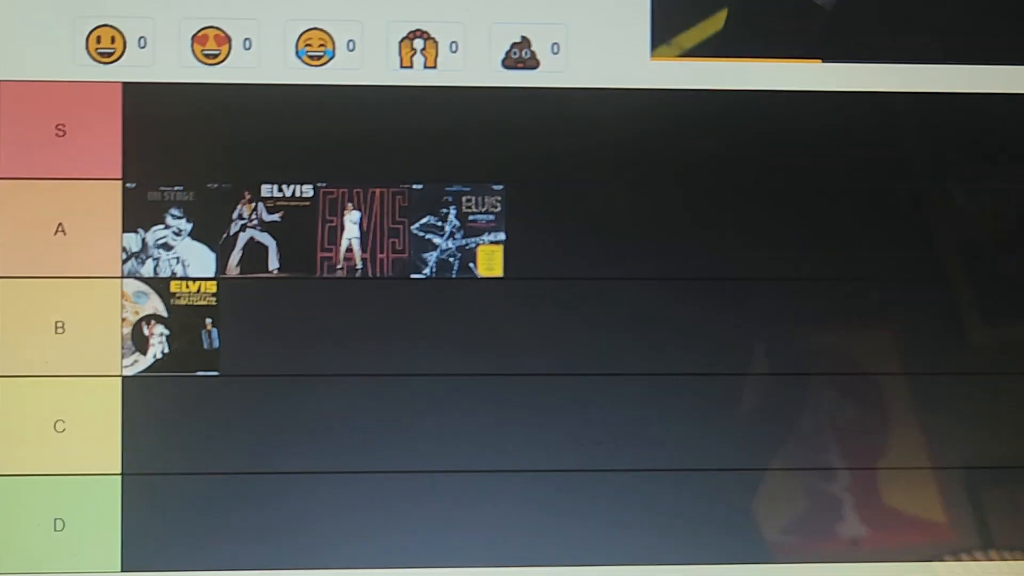
Scroll down to bring the B row and remaining unranked covers into view
{"action": "scroll", "scroll_direction": "down", "scroll_amount": 3}
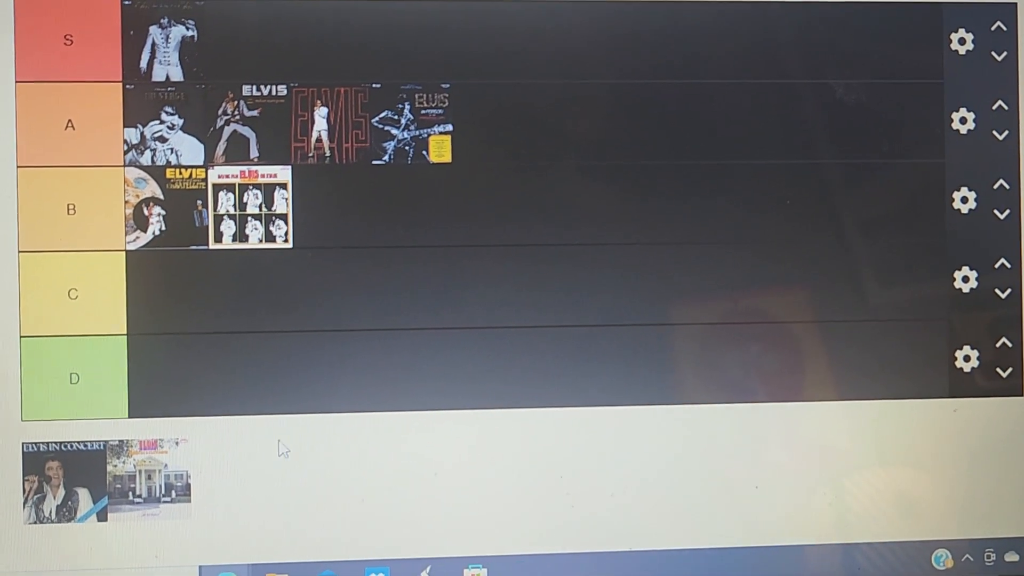
Drop the Elvis In Concert cover into tier B as its third album
{"action": "left_click_drag", "start_coordinate": [62, 481], "coordinate": [307, 281]}
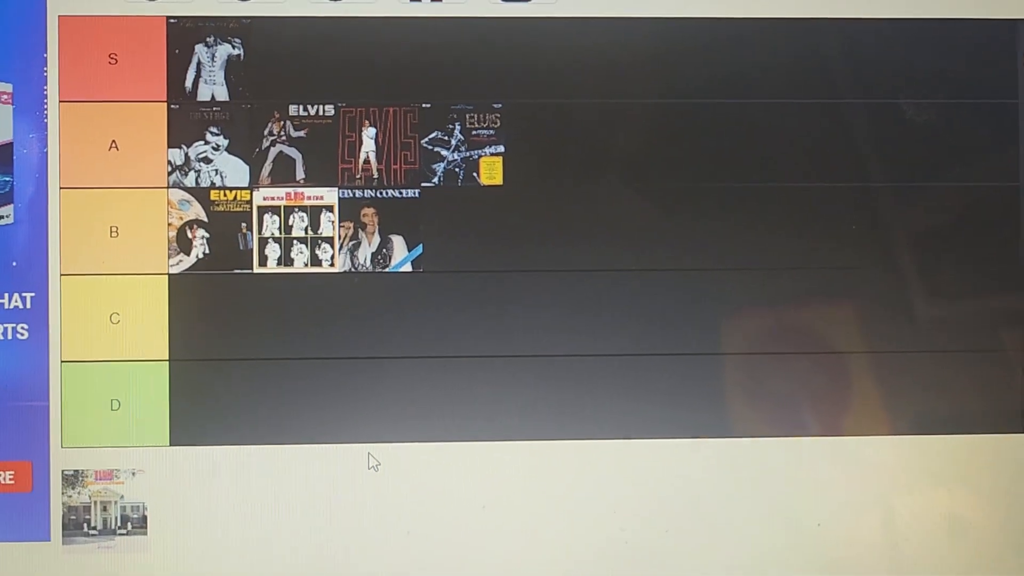
Scroll down the page toward the last unranked mansion cover
{"action": "scroll", "scroll_direction": "down", "scroll_amount": 3}
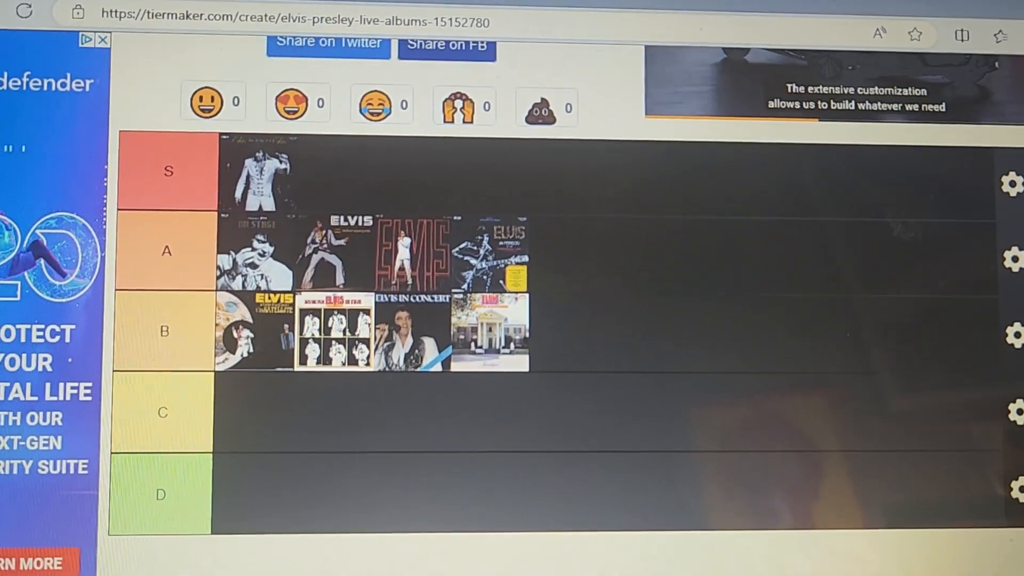
Scroll through the finished ranking: one cover in S, four in A, four in B
{"action": "scroll", "scroll_direction": "down", "scroll_amount": 3}
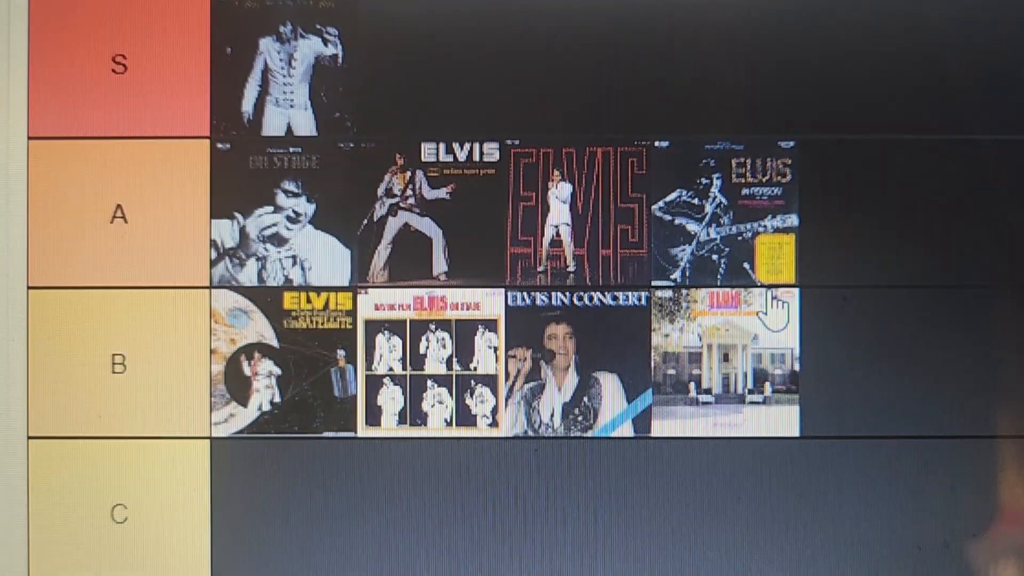
{"action": "scroll", "scroll_direction": "down", "scroll_amount": 3}
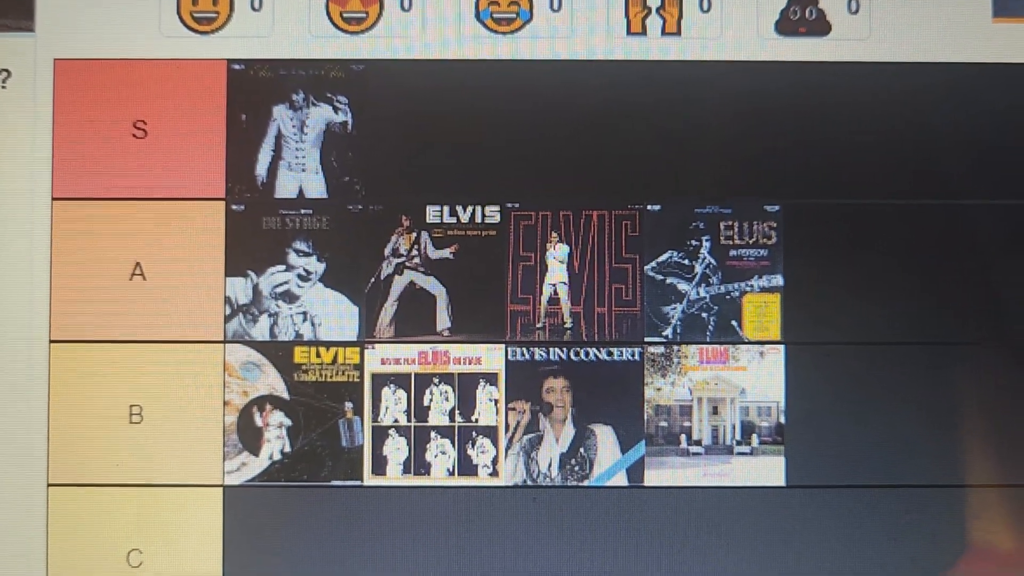